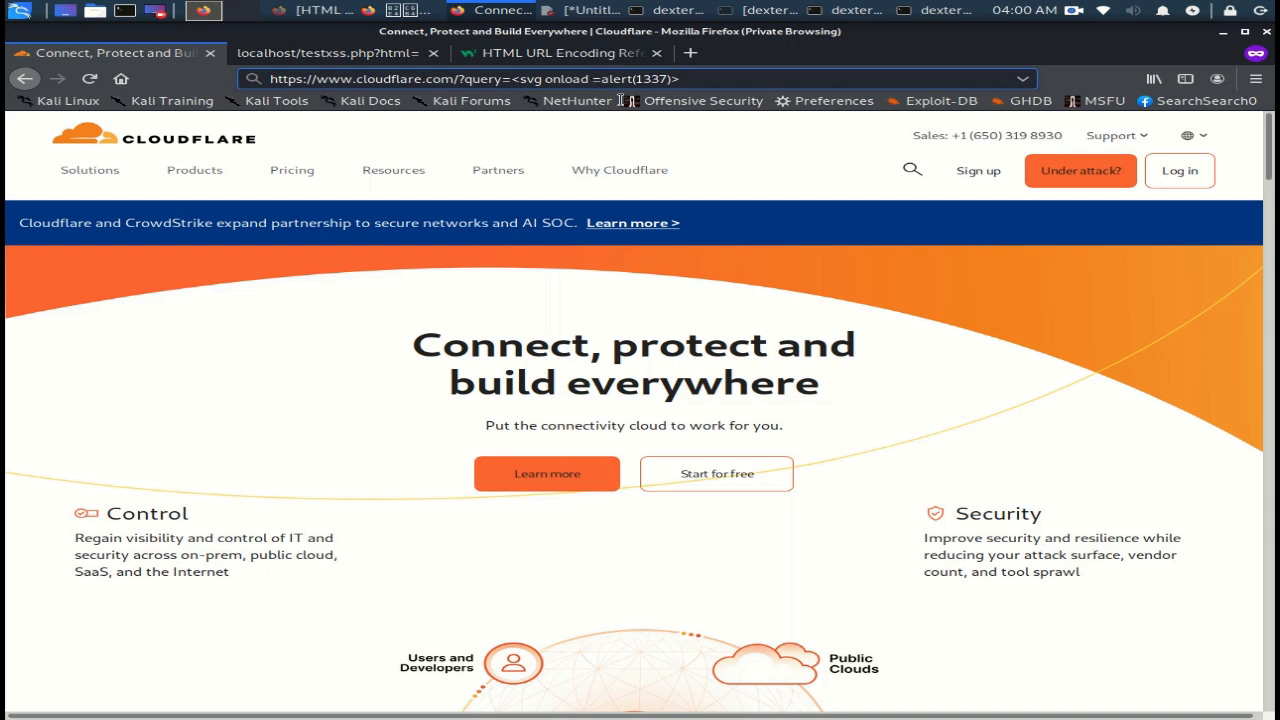
Step: On the W3Schools URL encoding reference, select the form feed code %0C
{"action": "left_click", "coordinate": [570, 53]}
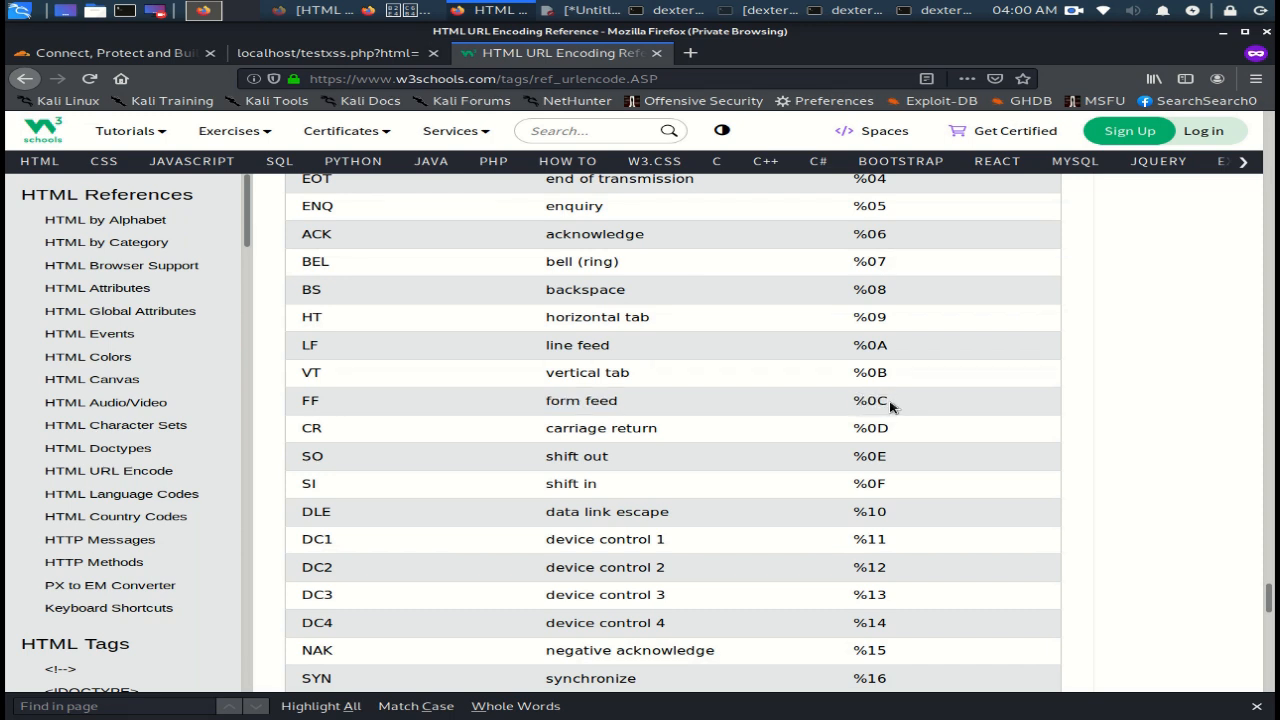
{"action": "double_click", "coordinate": [864, 401]}
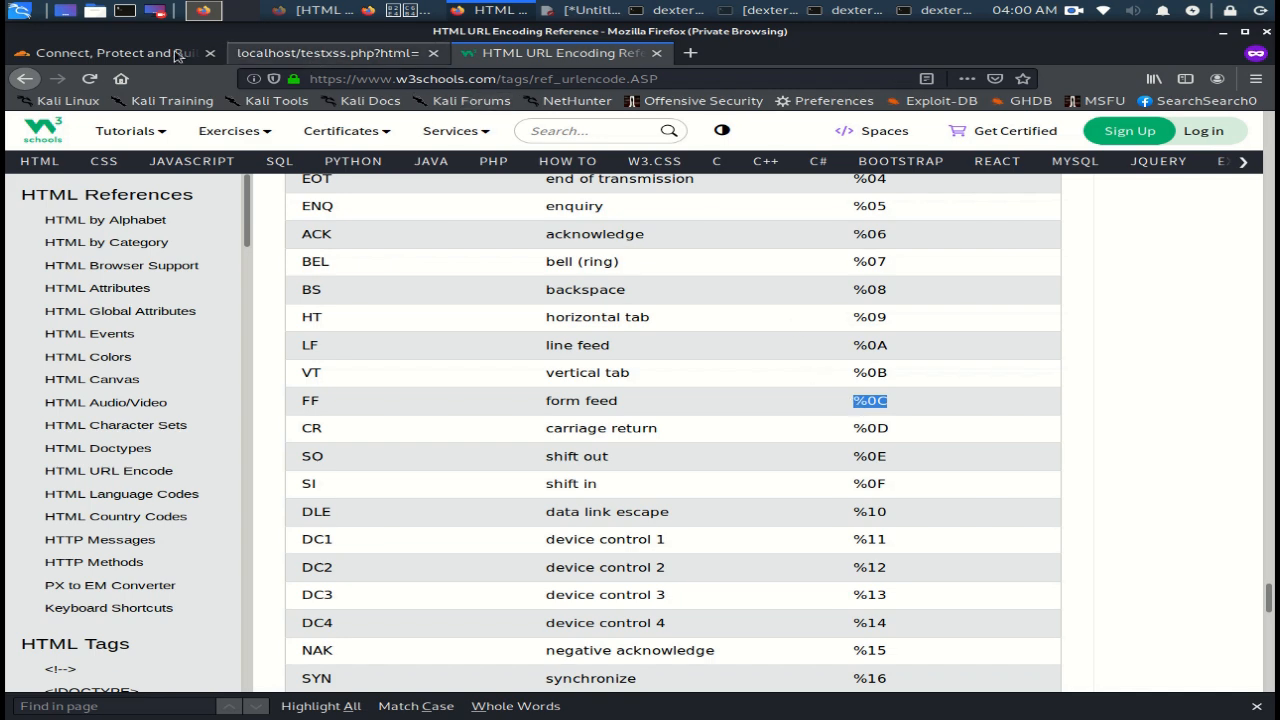
Step: Return to the Cloudflare blocked page for the SVG onload payload and start editing its URL
{"action": "left_click", "coordinate": [118, 52]}
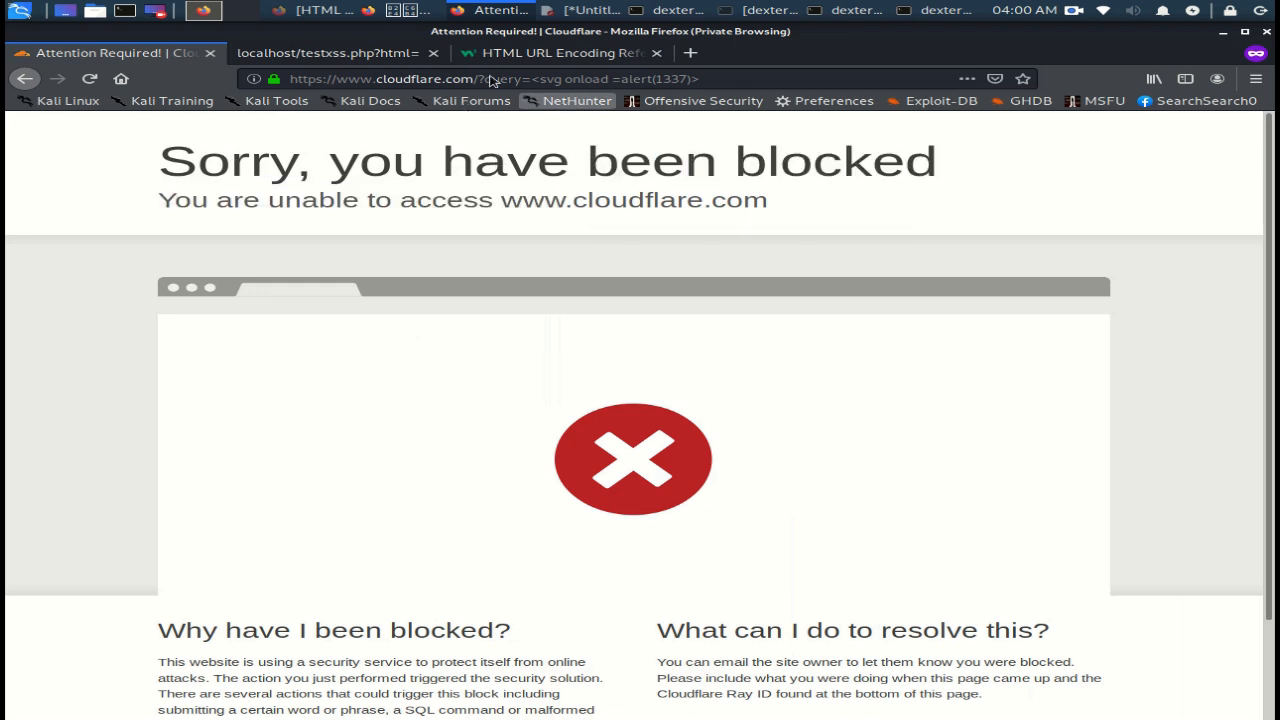
{"action": "left_click", "coordinate": [618, 78]}
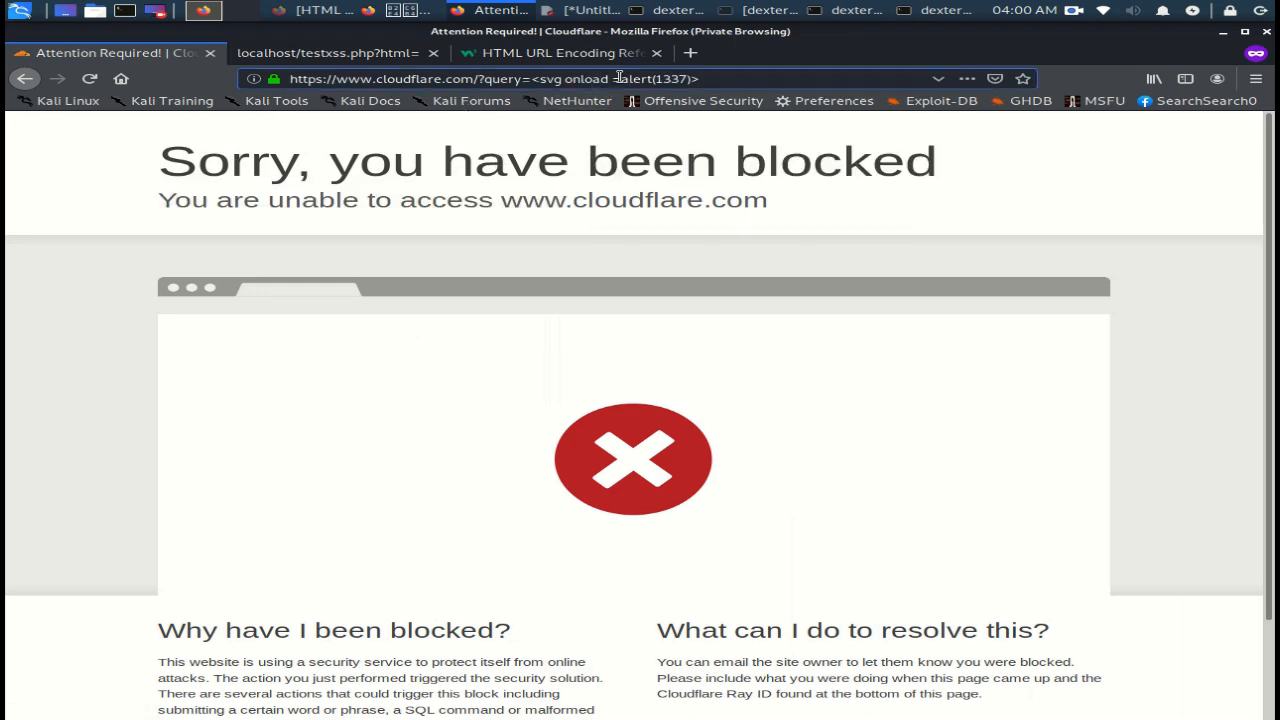
{"action": "mouse_move", "coordinate": [577, 100]}
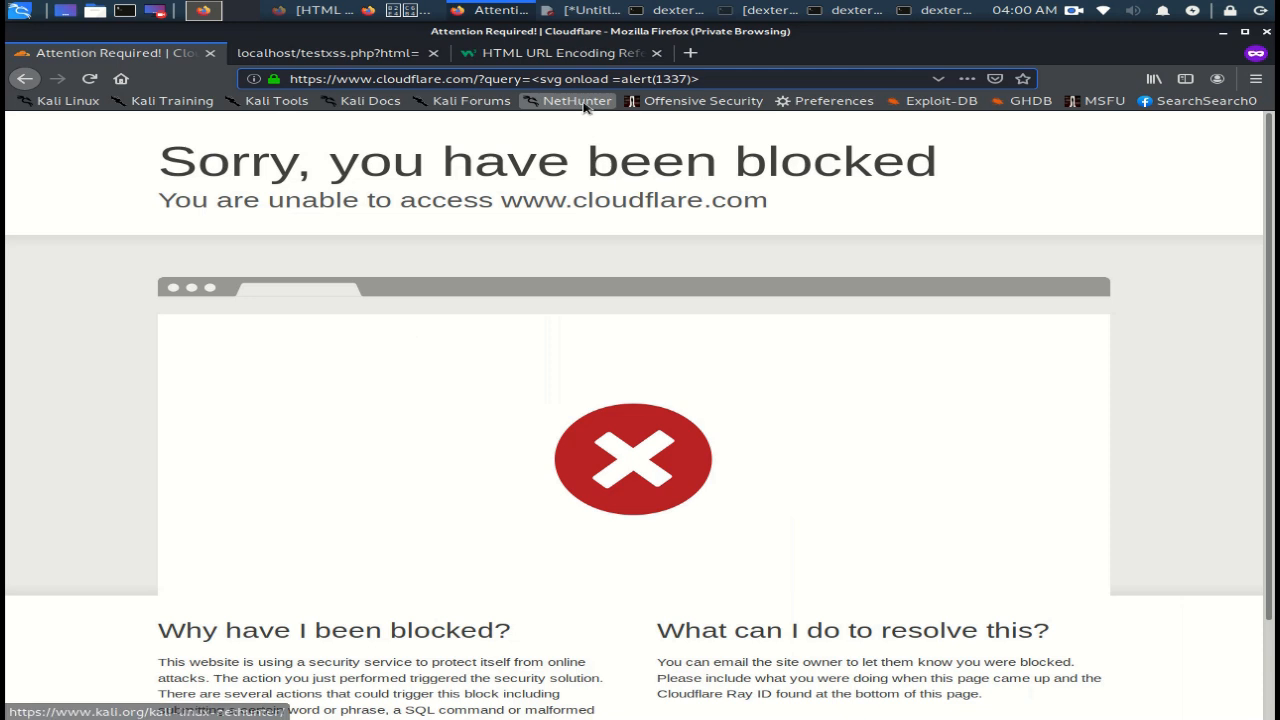